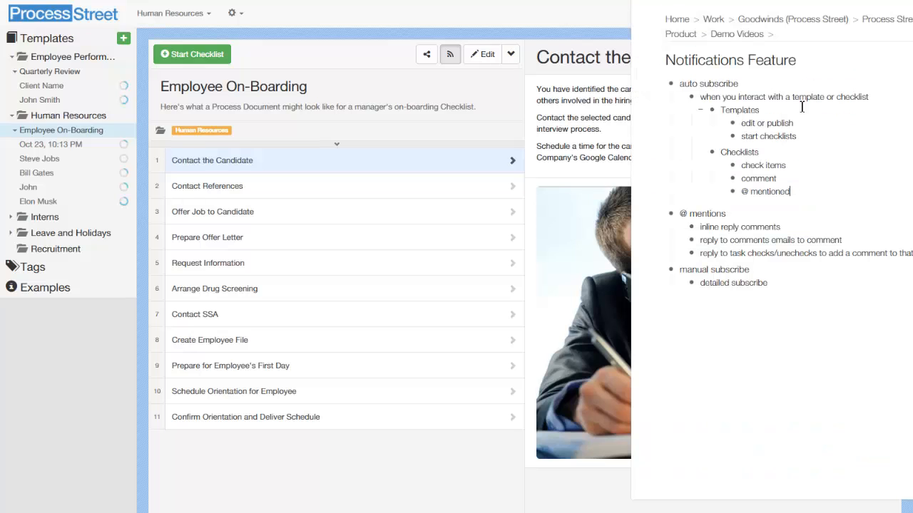
mouse_move(784, 121)
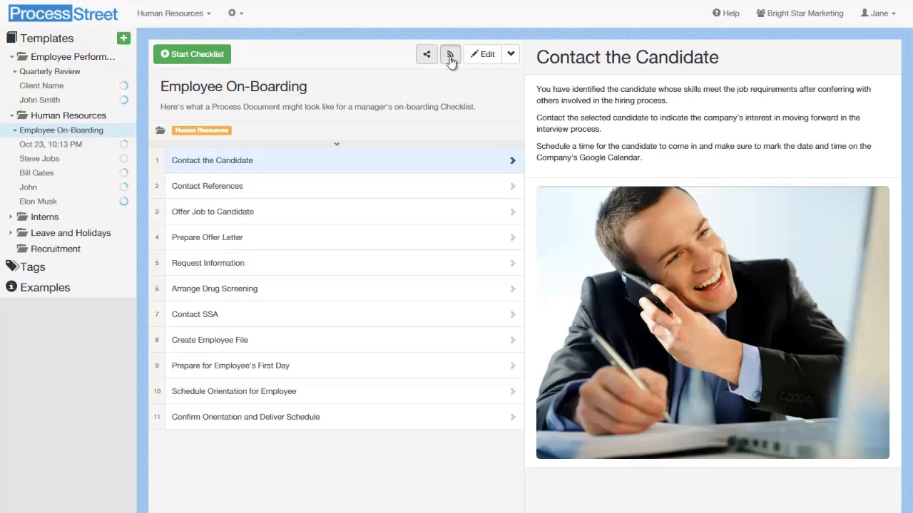
mouse_move(449, 54)
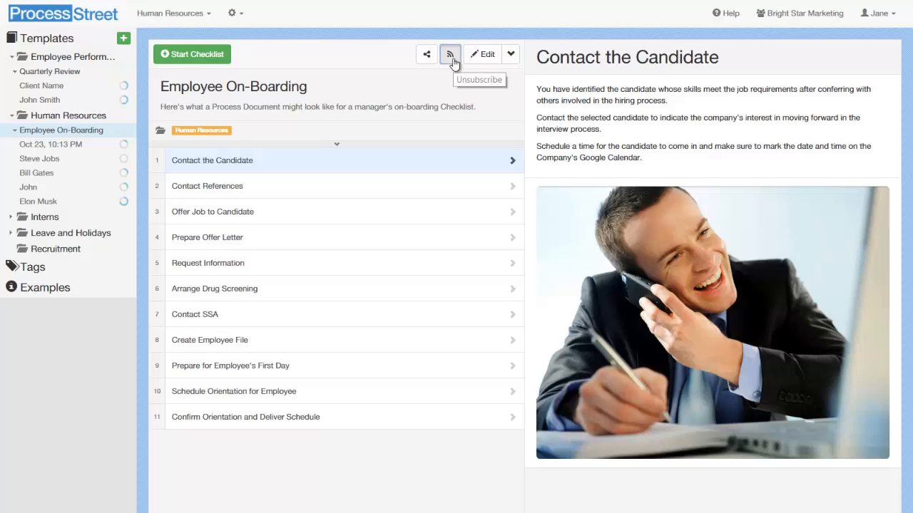
- Unsubscribe from the Employee On-Boarding template, dismiss the notice, and subscribe again via the RSS button
click(451, 54)
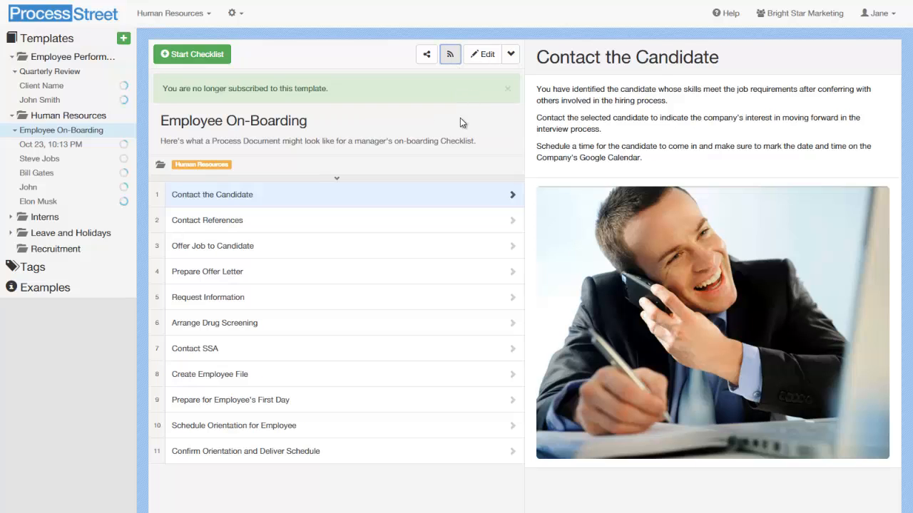
click(451, 54)
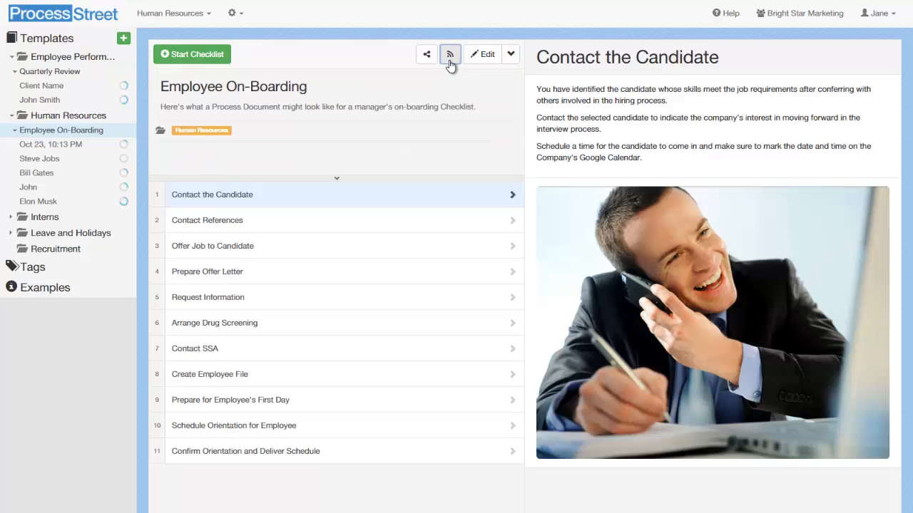
click(449, 54)
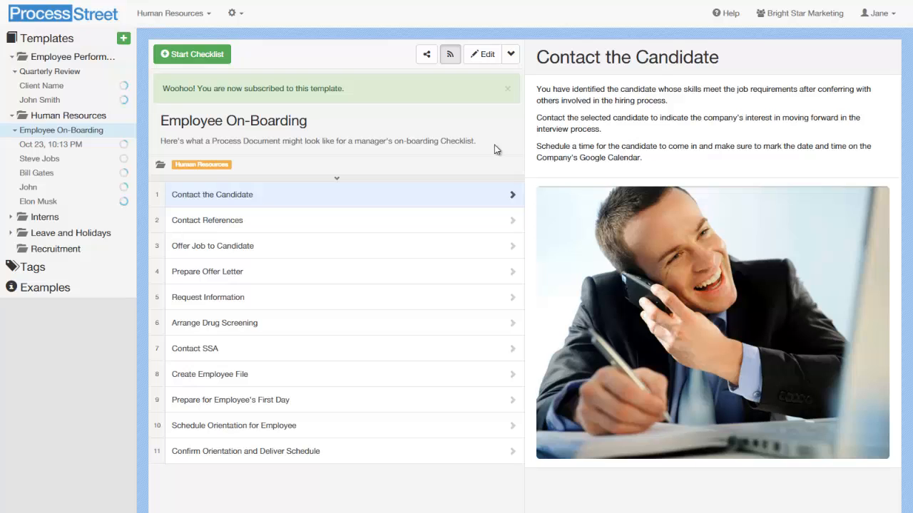
mouse_move(499, 117)
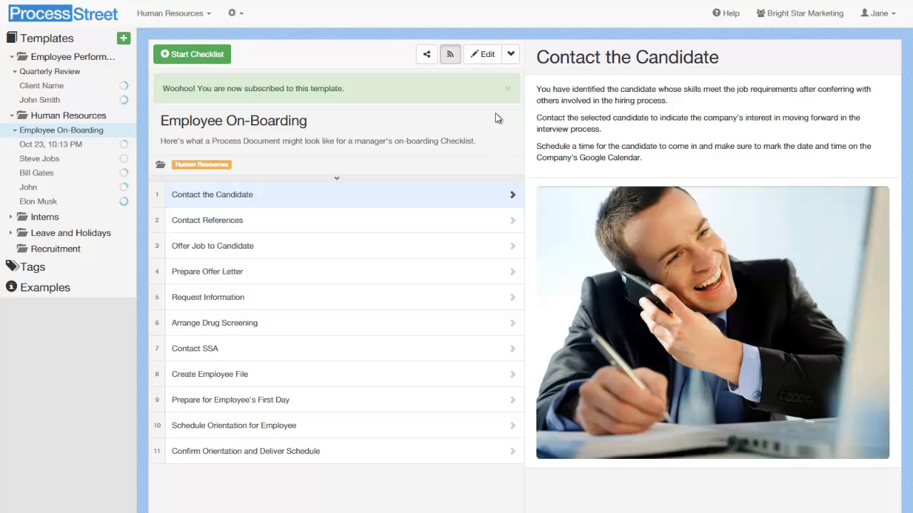
- From View Subscriptions, tick Detailed on Jane's subscription to the Employee On-Boarding template
click(510, 54)
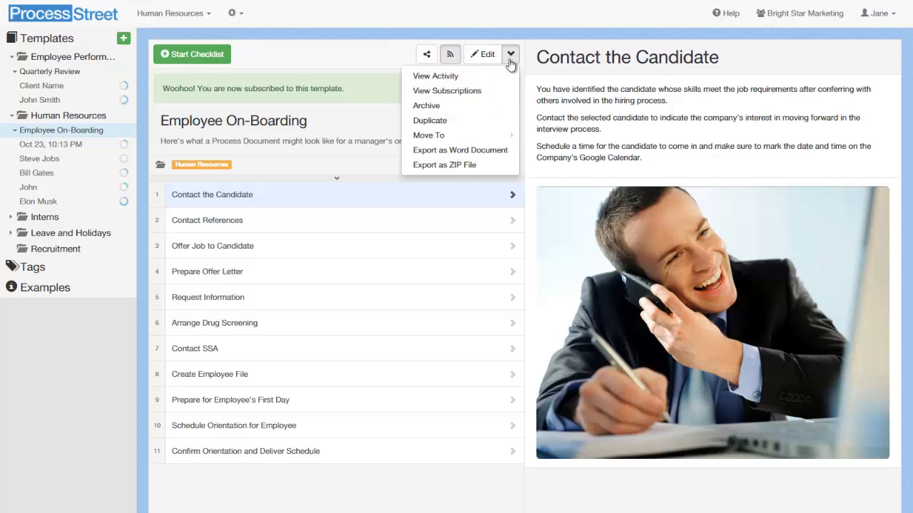
click(509, 55)
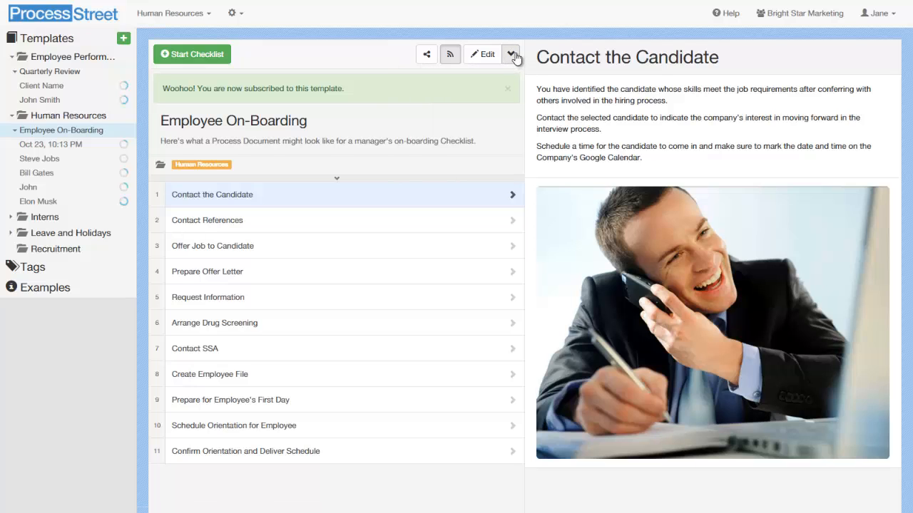
click(511, 54)
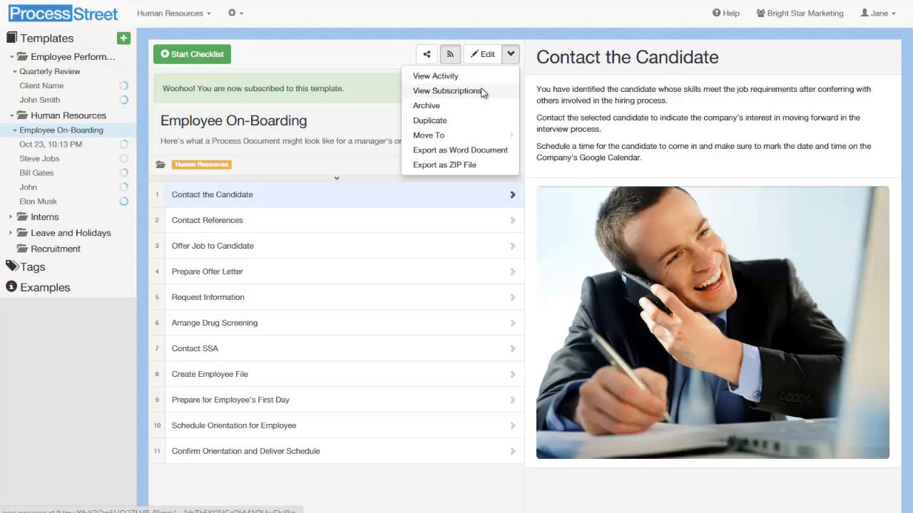
click(448, 91)
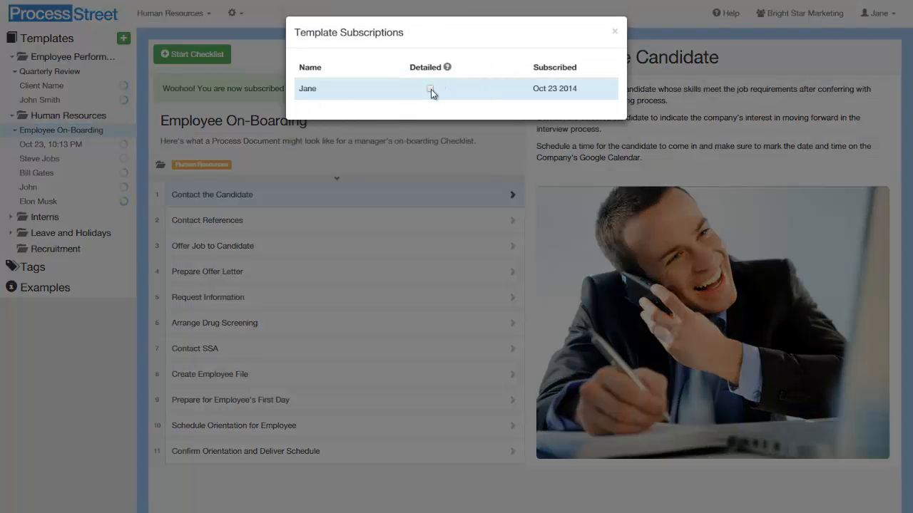
click(430, 88)
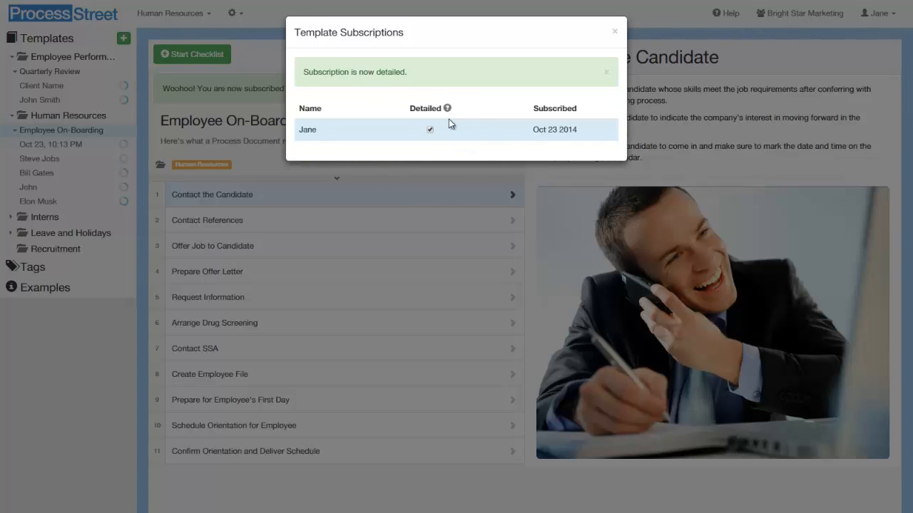
mouse_move(448, 108)
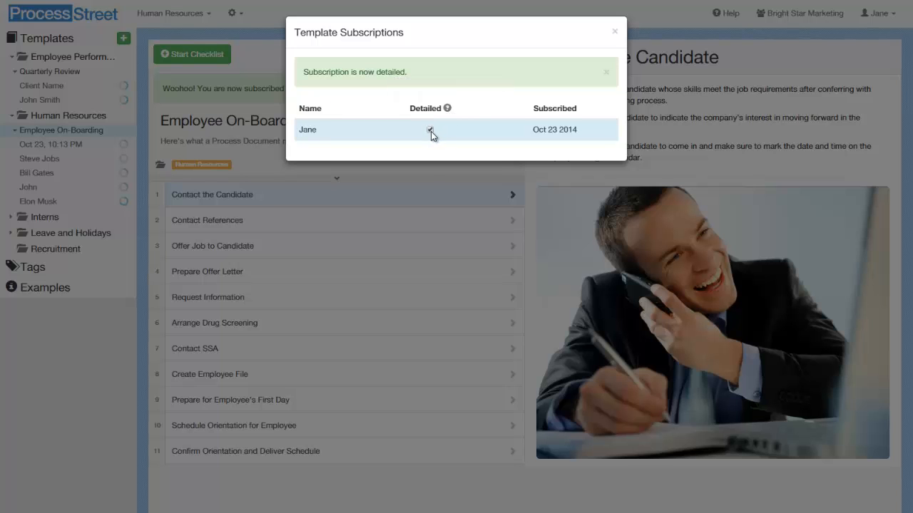
click(613, 32)
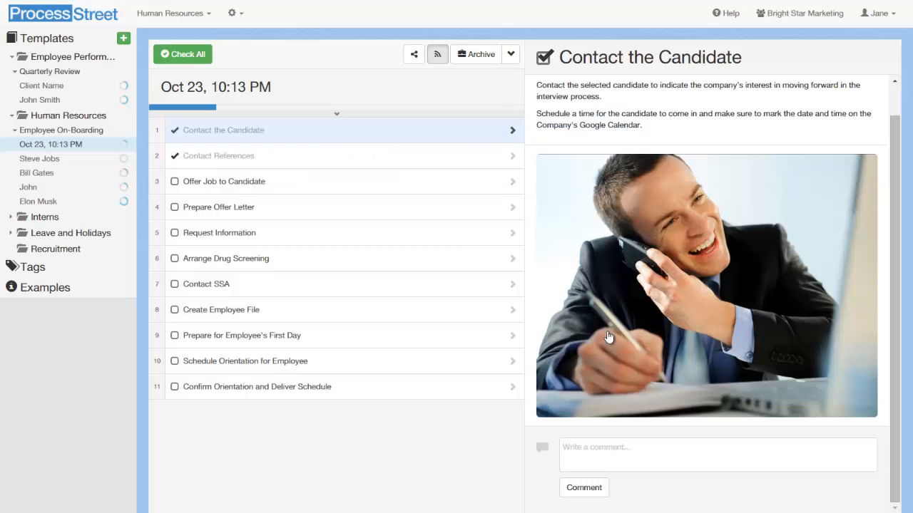
click(718, 455)
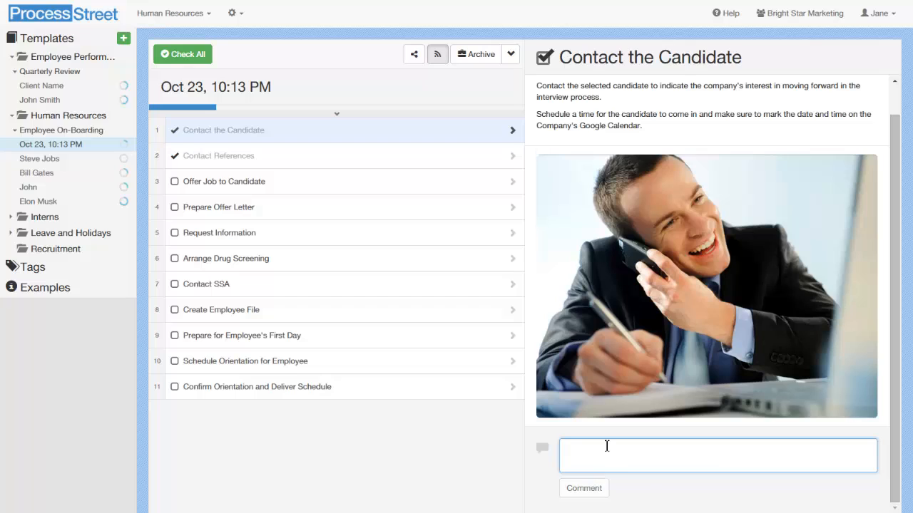
text(Hello @)
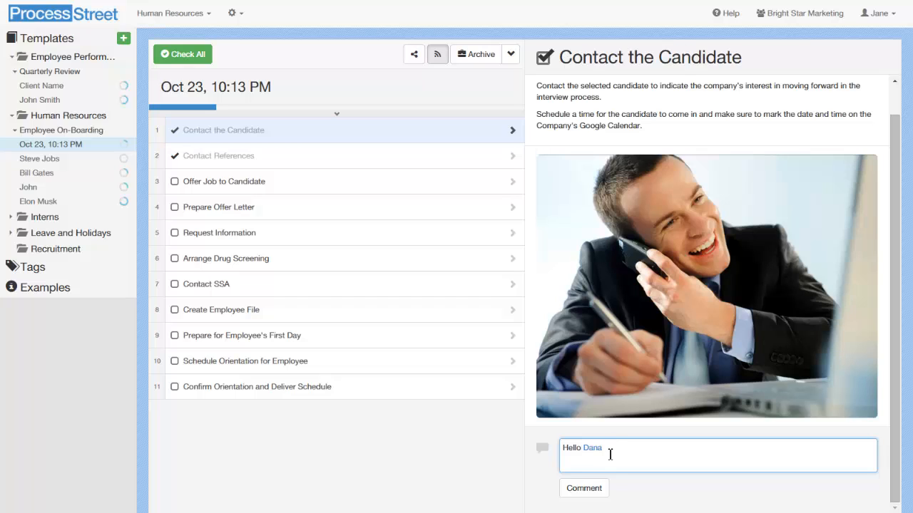
click(583, 488)
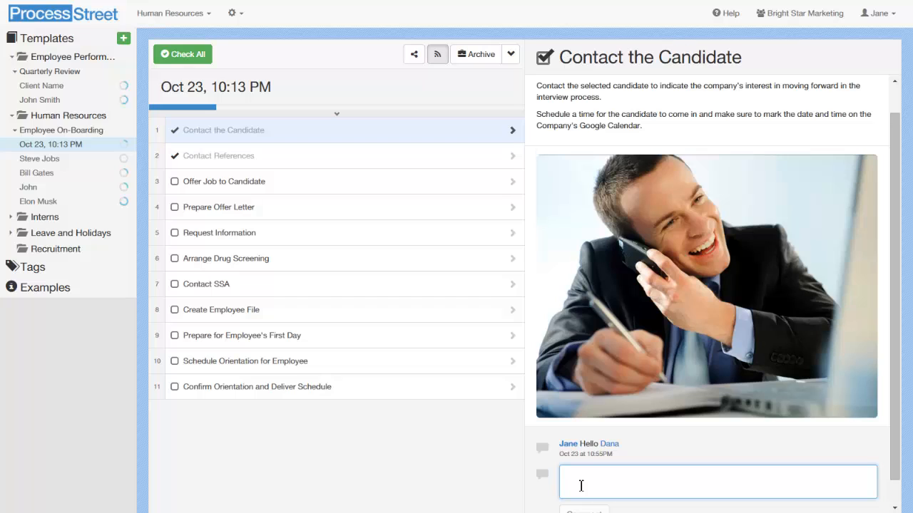
click(716, 482)
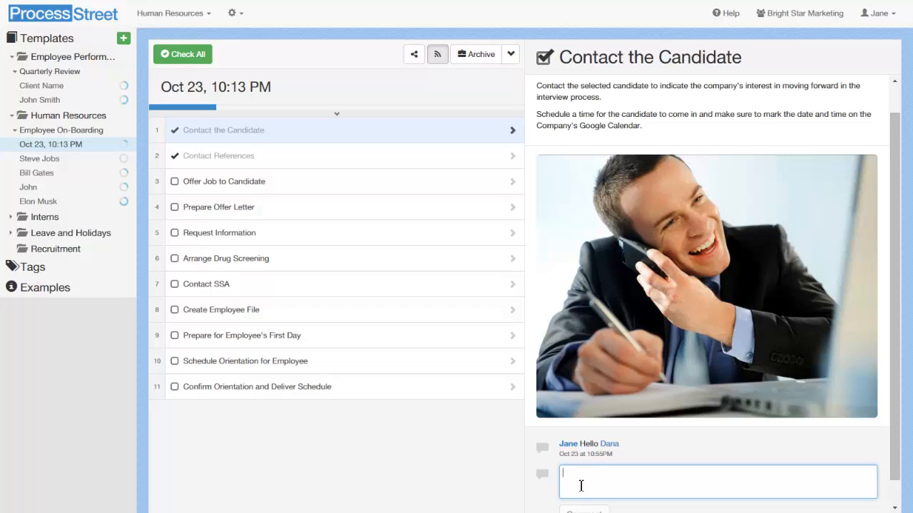
mouse_move(499, 420)
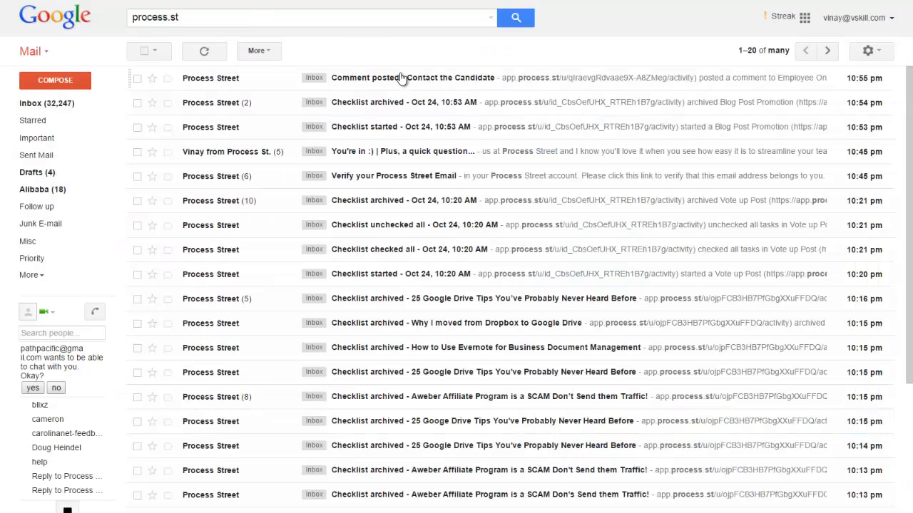
- Send a 'Hey!' reply to the Contact the Candidate comment email, then tick Offer Job to Candidate done
click(413, 77)
text(H)
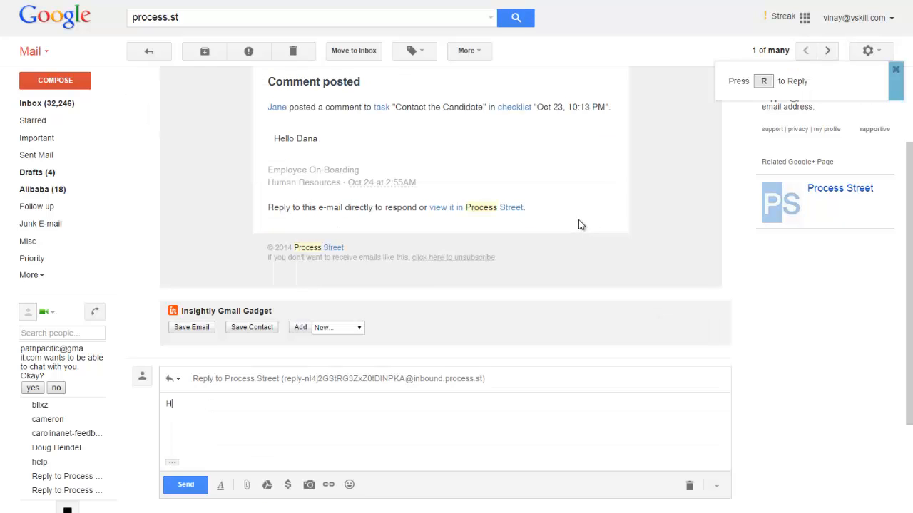
click(186, 485)
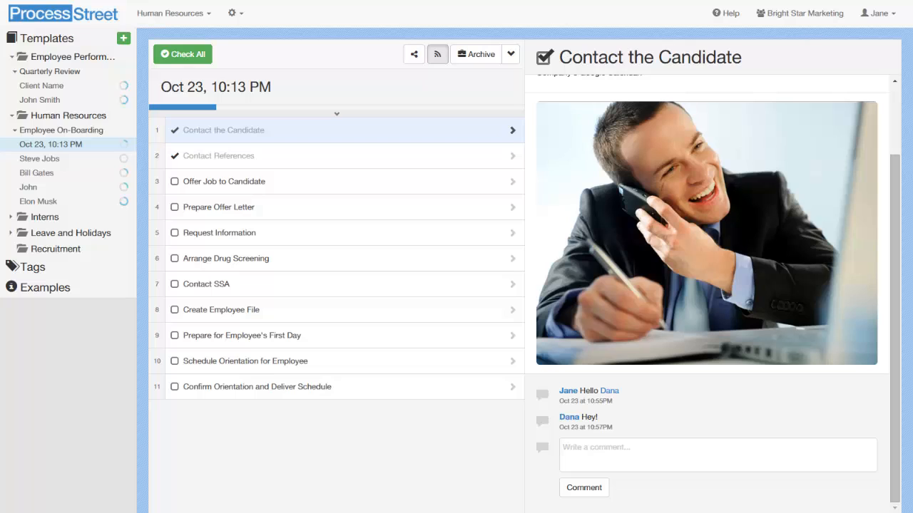
mouse_move(176, 191)
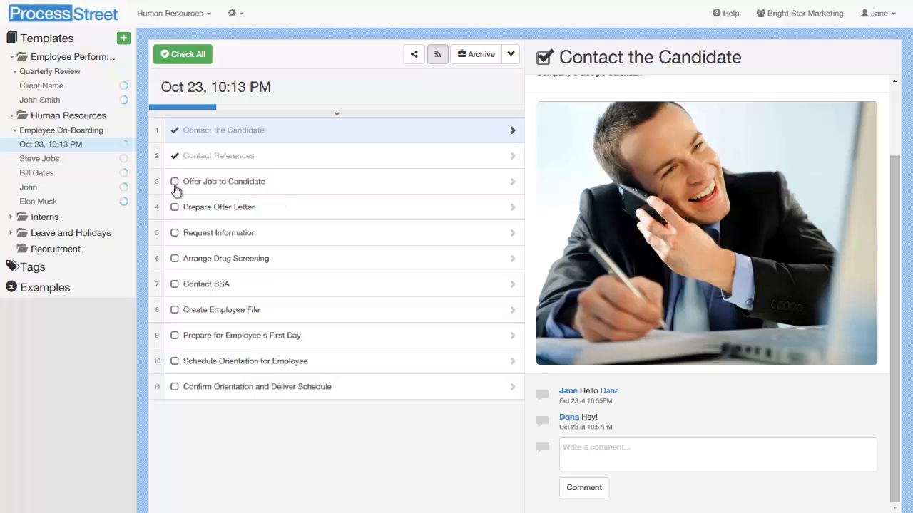
click(174, 181)
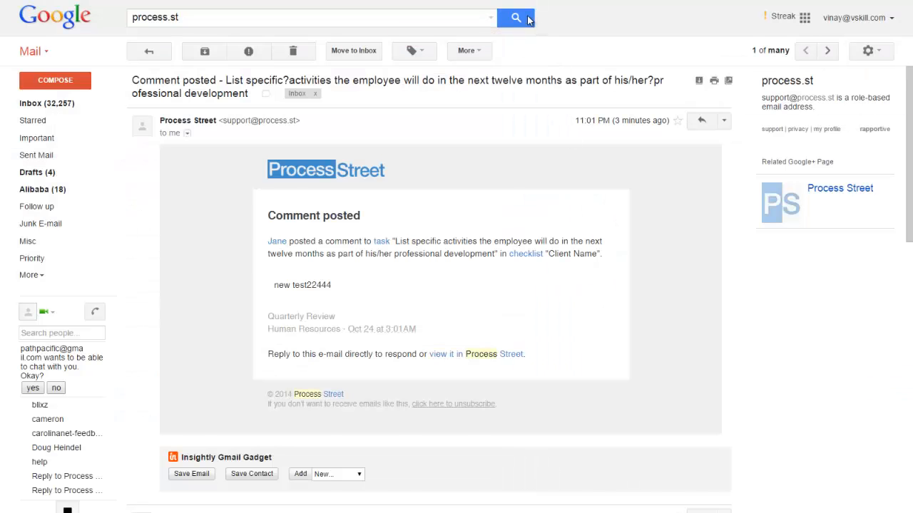
- Reply 'Hey this is a new comment' to the Offer Job to Candidate task-checked email and send it
click(515, 17)
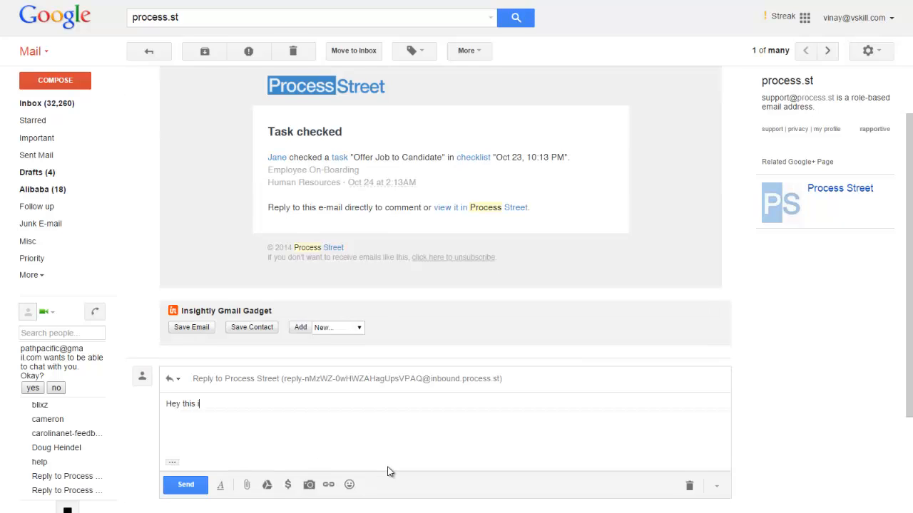
text(is a new comment)
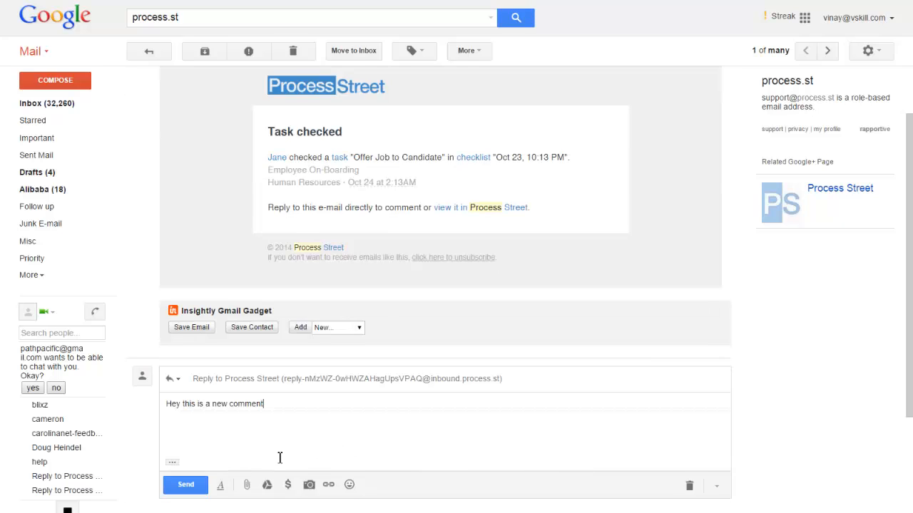
click(185, 485)
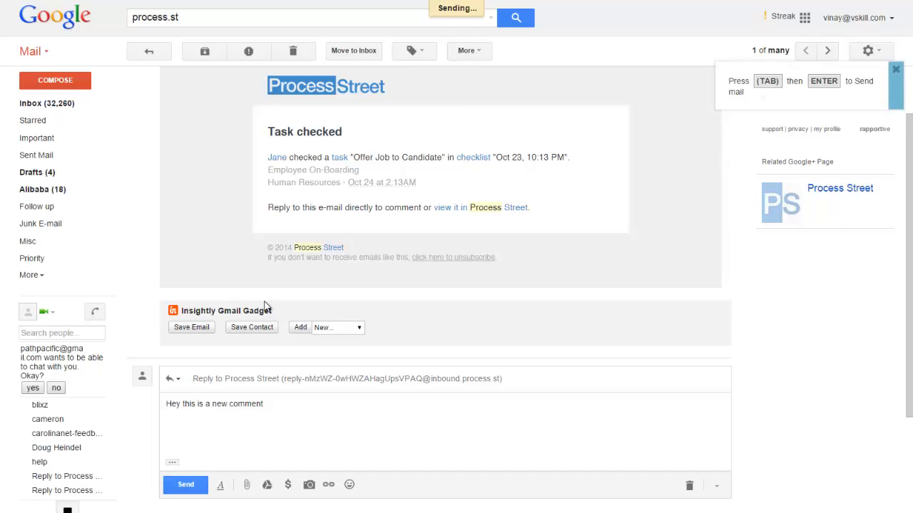
click(185, 485)
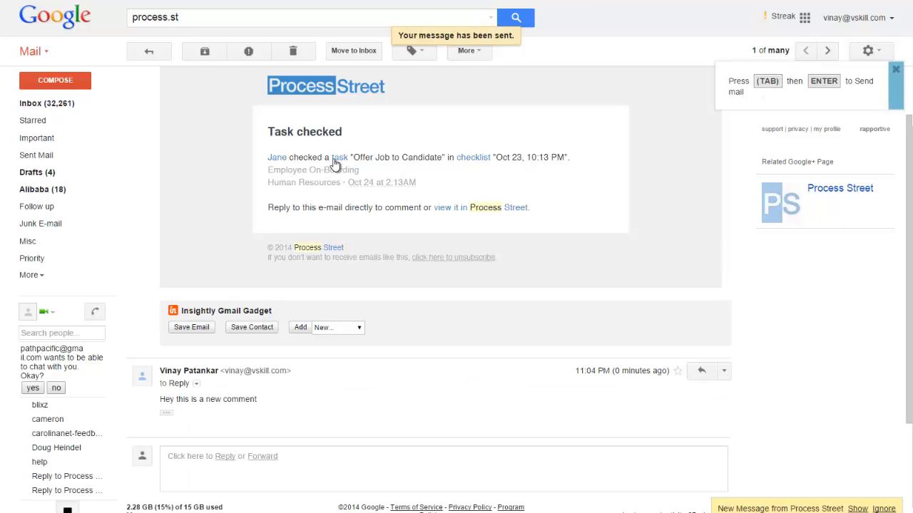